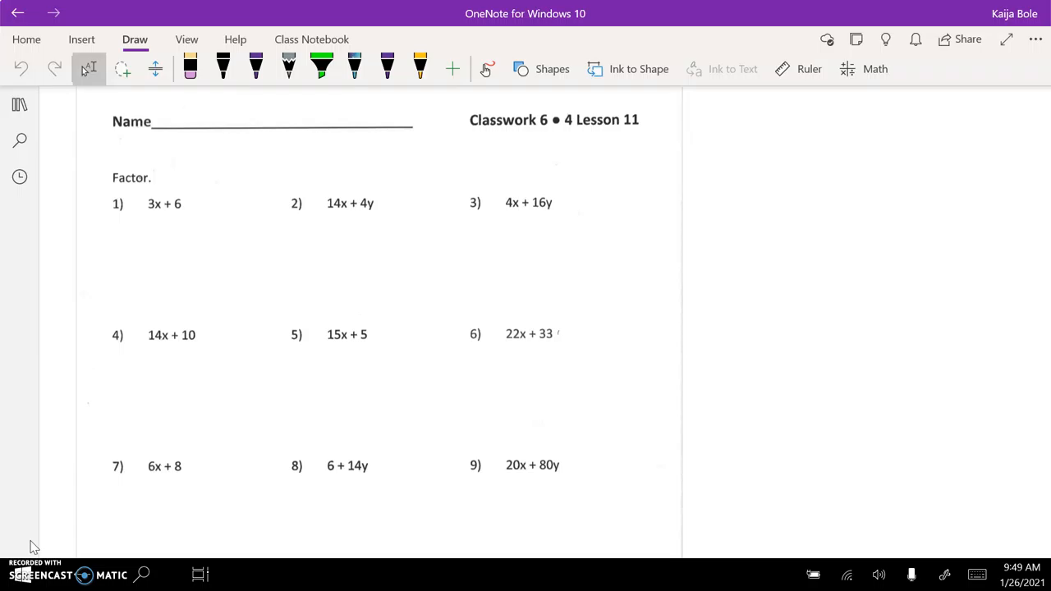
# Step: Pick the purple pen and mark problems 1 and 10 with ink stars
pyautogui.scroll(-3)
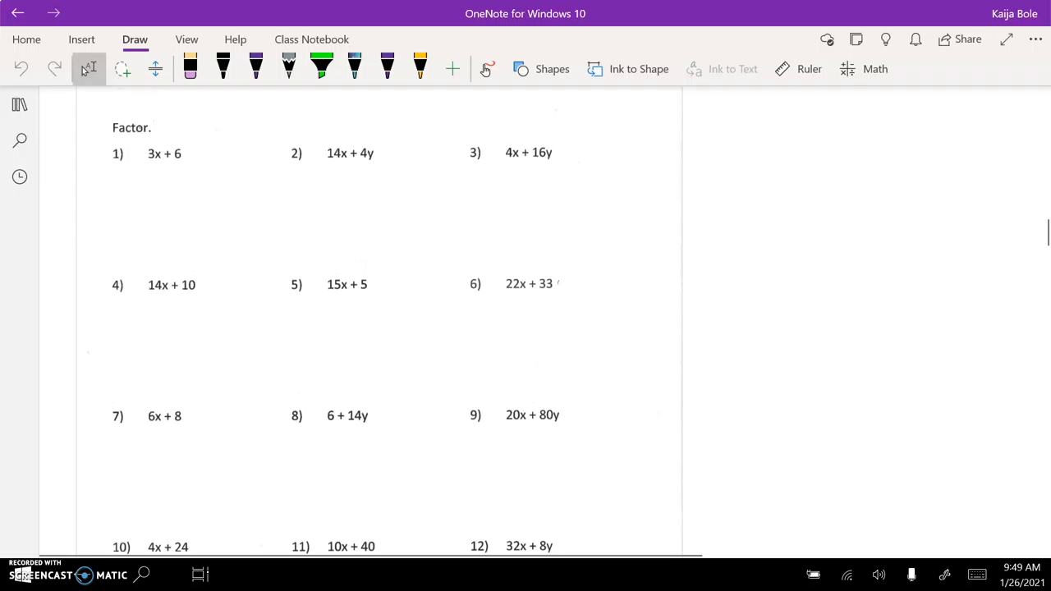
pyautogui.click(388, 67)
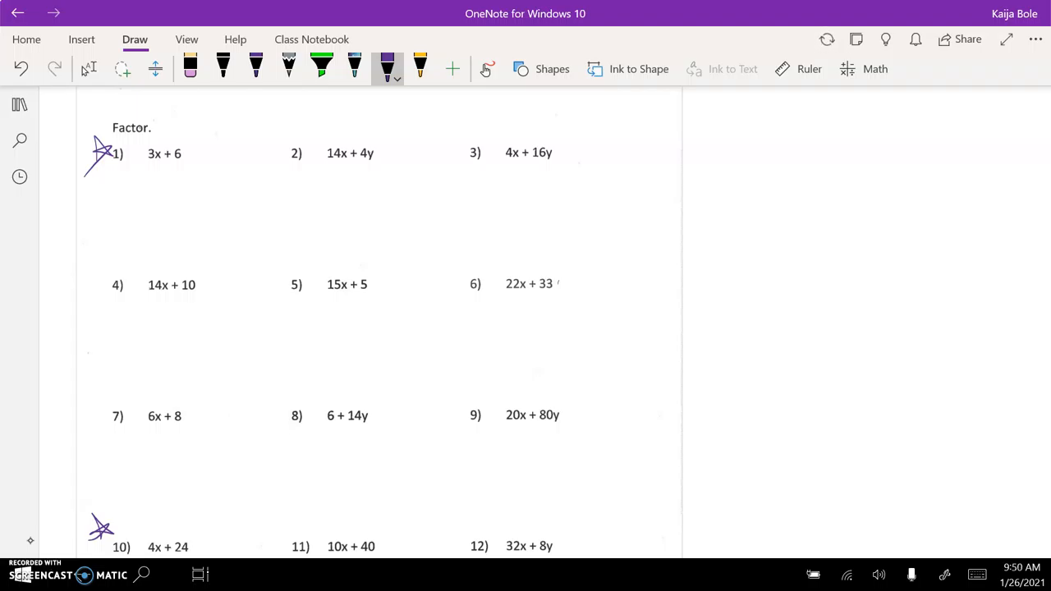
# Step: Write the factor lists 14: 1,14,2,7 and 10: 1,10,2,5 below problem 4
pyautogui.moveTo(82, 362); pyautogui.dragTo(102, 374)
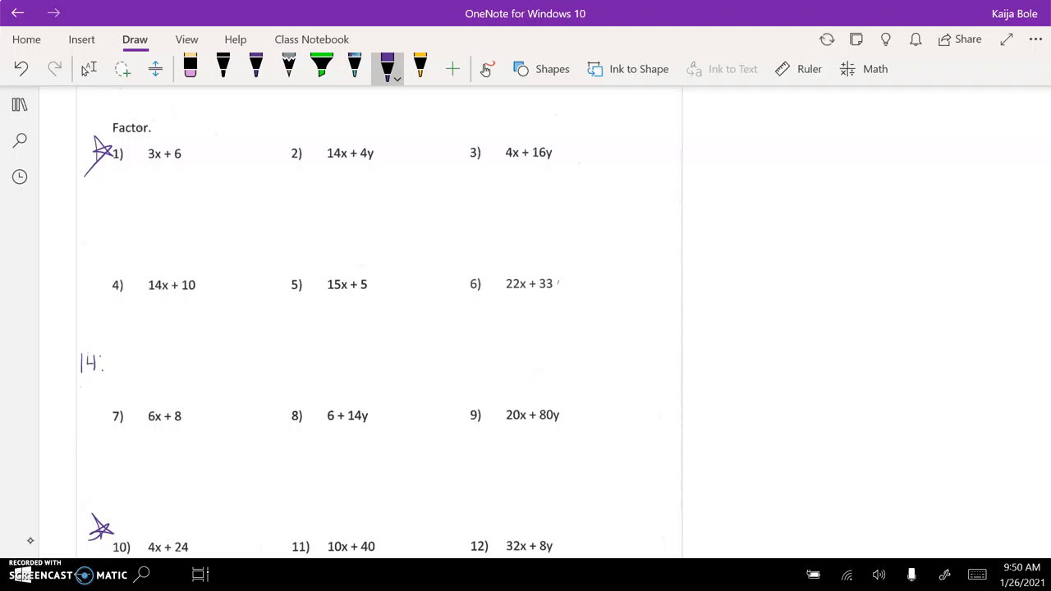
pyautogui.moveTo(79, 394); pyautogui.dragTo(101, 394)
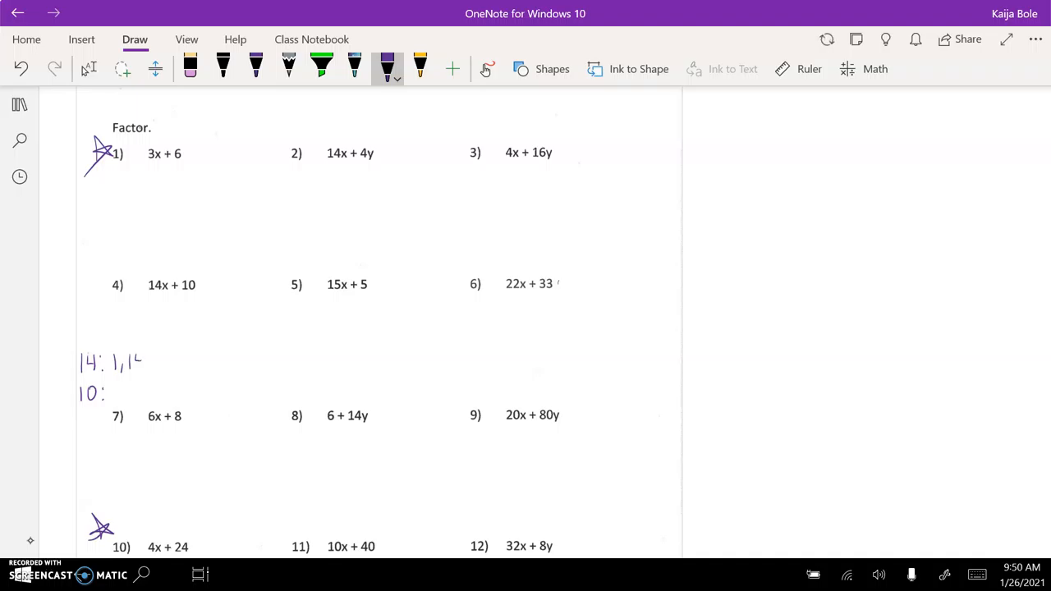
pyautogui.moveTo(128, 362); pyautogui.dragTo(193, 361)
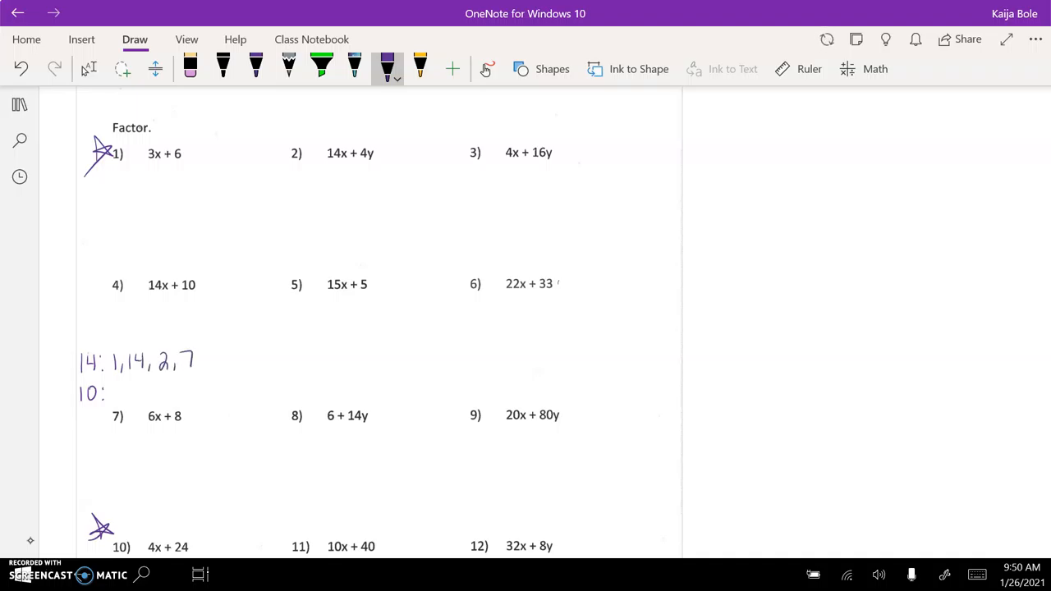
pyautogui.moveTo(107, 391); pyautogui.dragTo(178, 391)
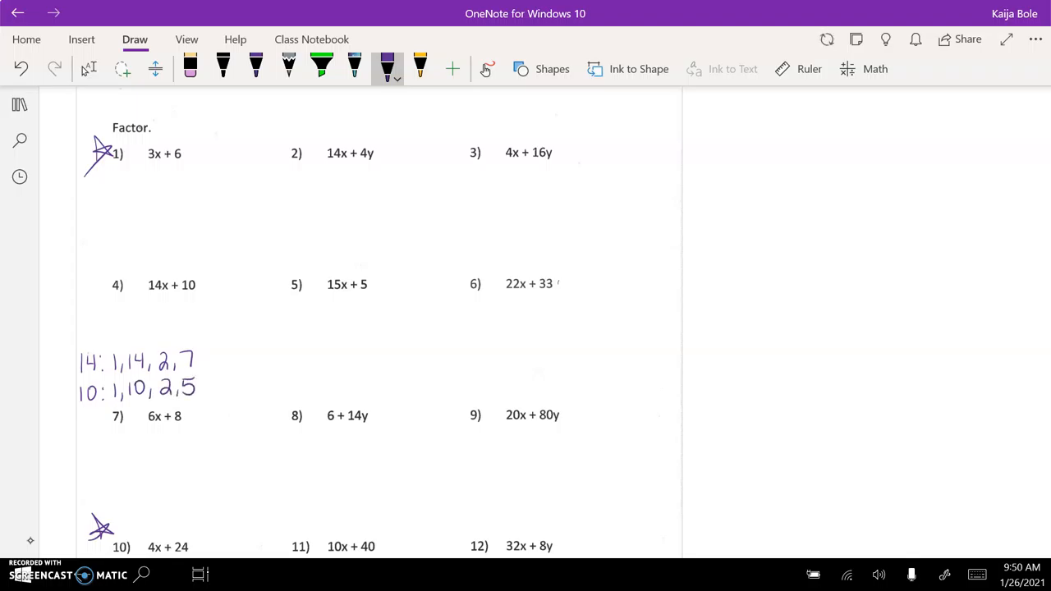
# Step: Circle the shared factor 2 in both lists
pyautogui.moveTo(164, 358); pyautogui.dragTo(164, 391)
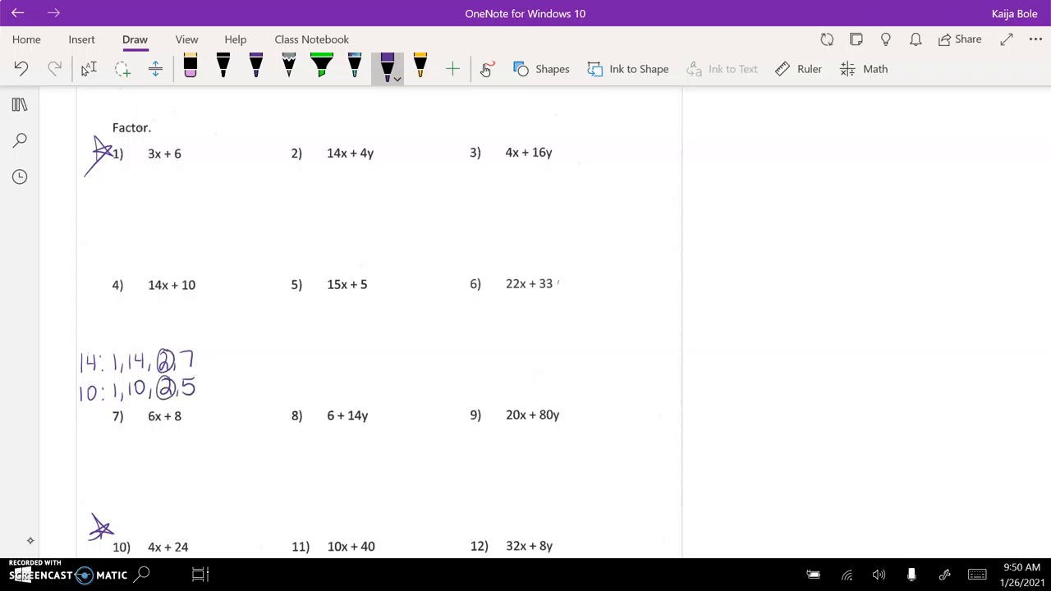
pyautogui.moveTo(148, 297); pyautogui.dragTo(173, 298)
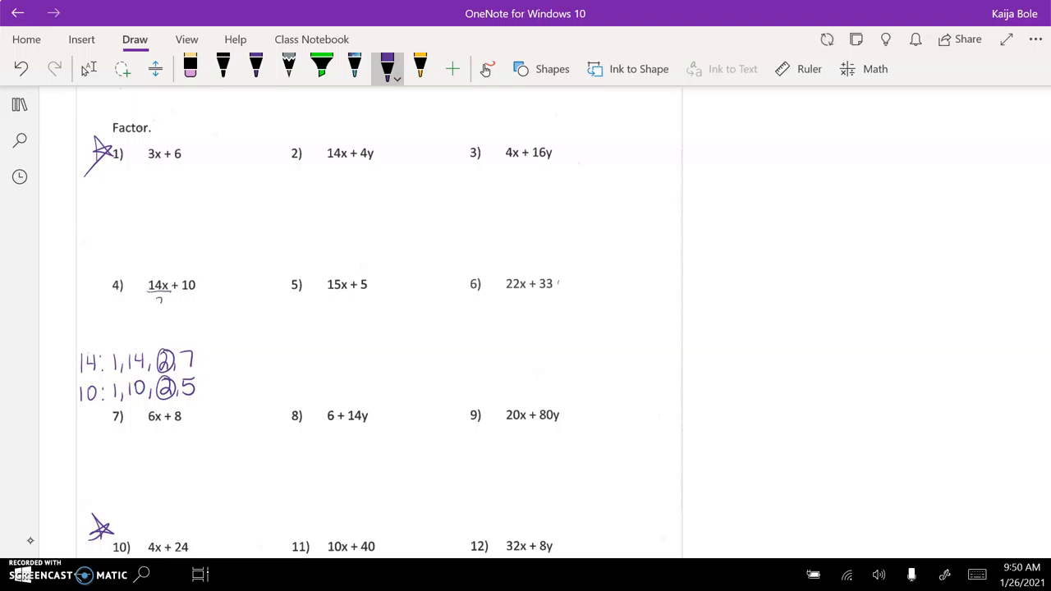
# Step: Write /2 under 14x and 10, then the result =2(7x+5)
pyautogui.moveTo(148, 308); pyautogui.dragTo(194, 309)
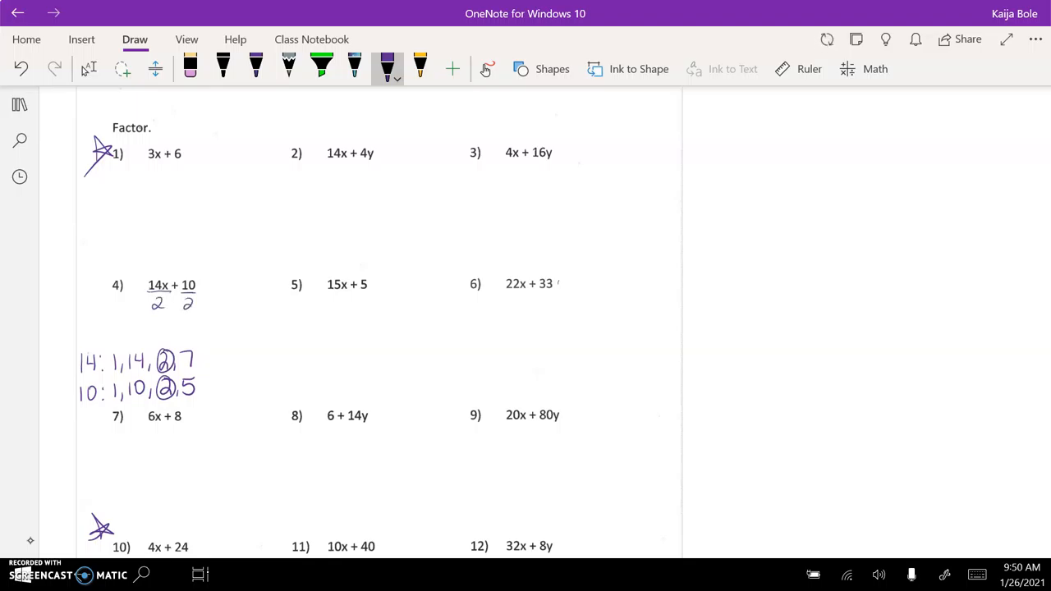
pyautogui.moveTo(205, 283); pyautogui.dragTo(243, 295)
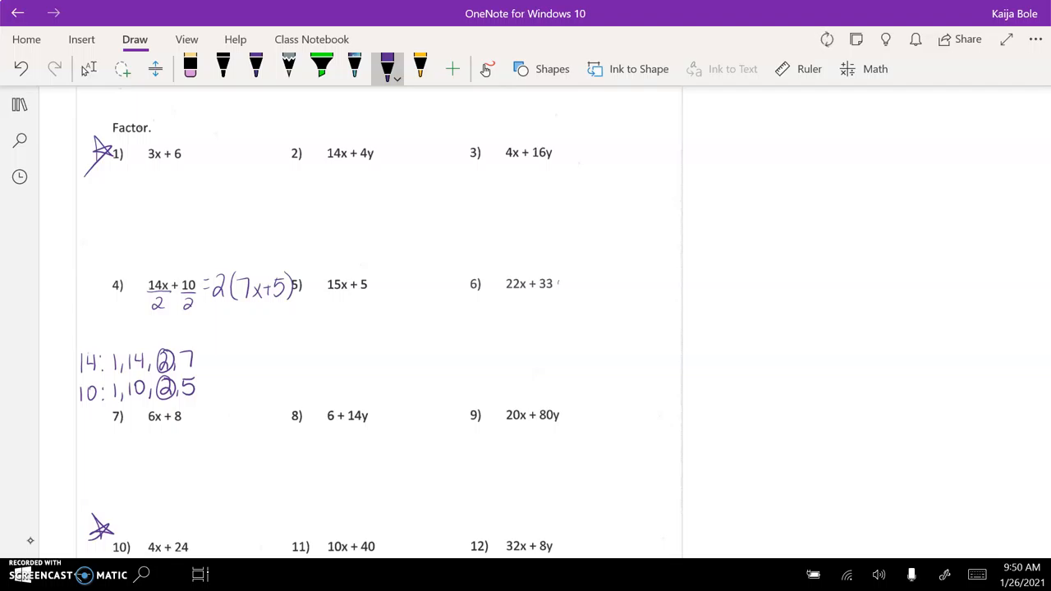
pyautogui.moveTo(463, 354); pyautogui.dragTo(501, 391)
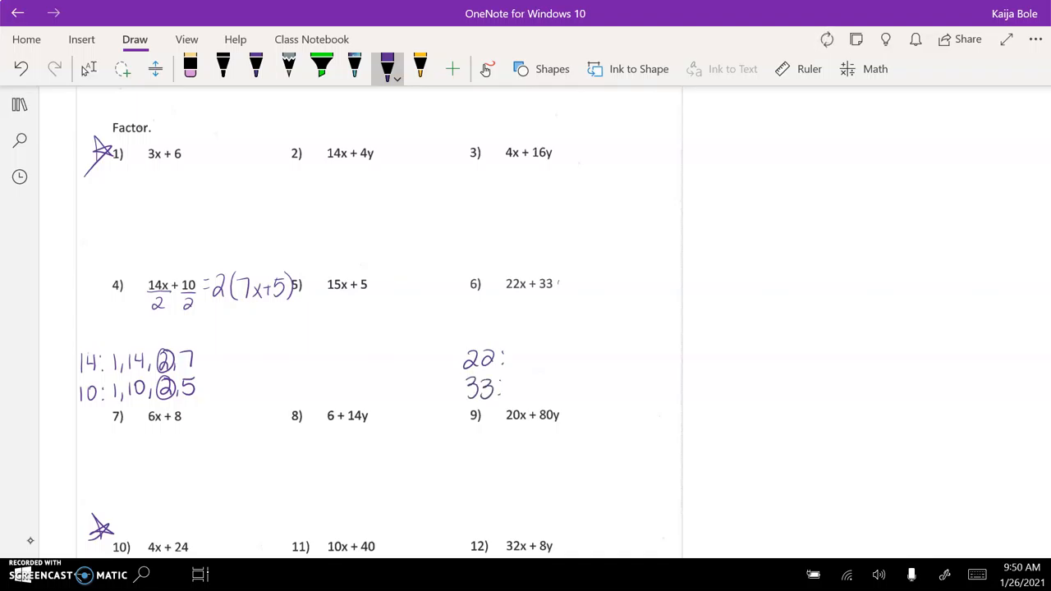
# Step: Write the factors of 22 as 1, 22, 2, 11 below problem 6
pyautogui.write('1, 22,')
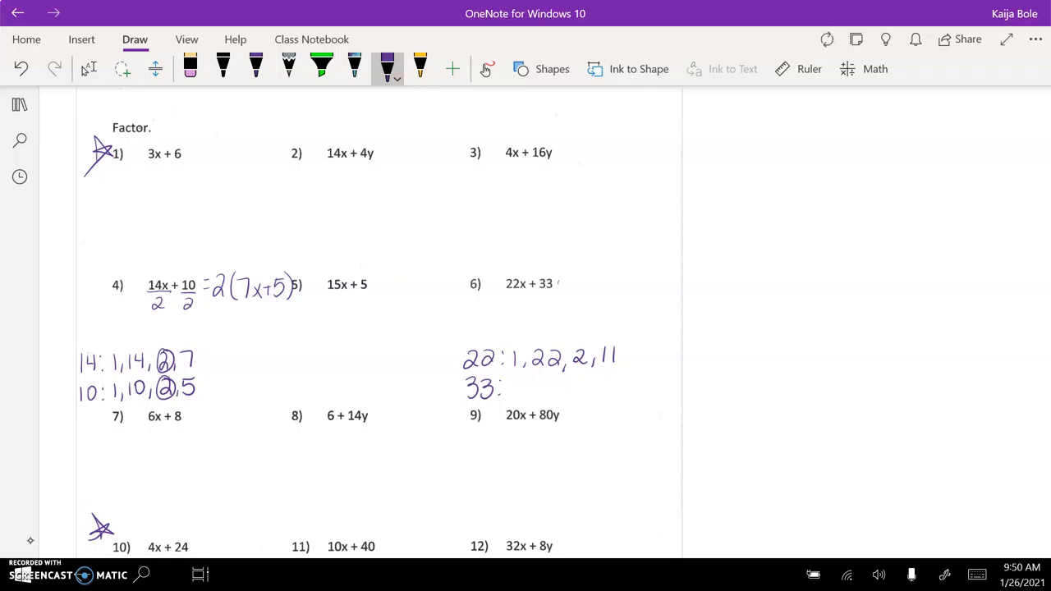
pyautogui.scroll(-3)
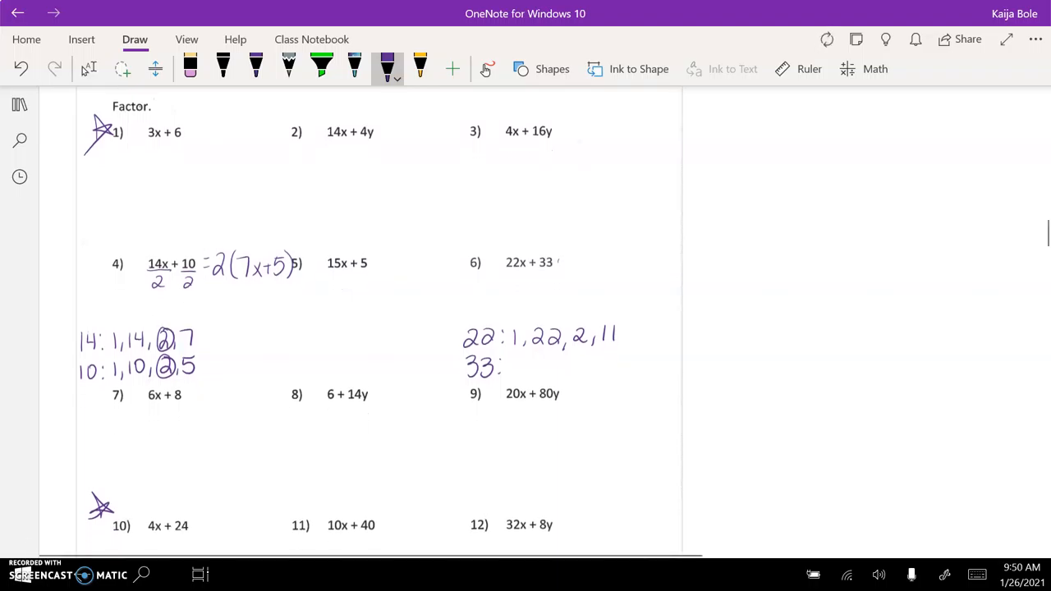